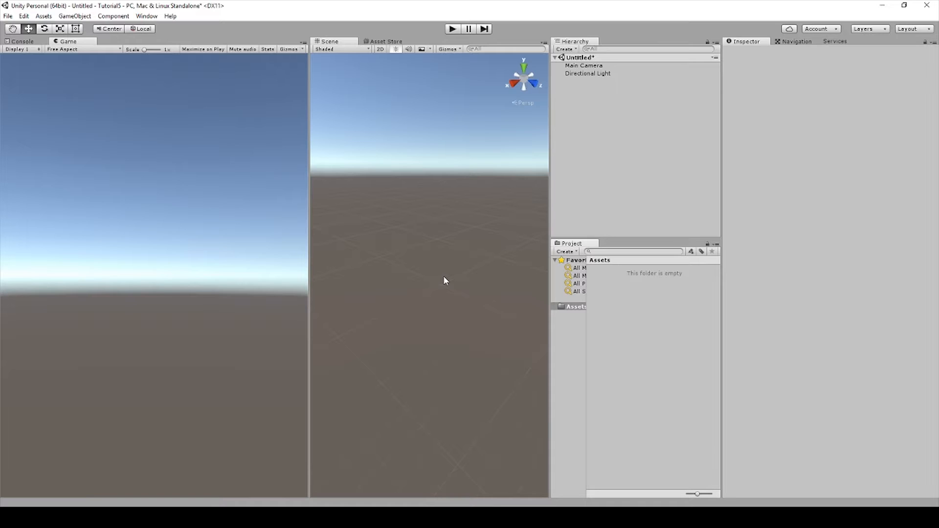
pyautogui.moveTo(609, 279)
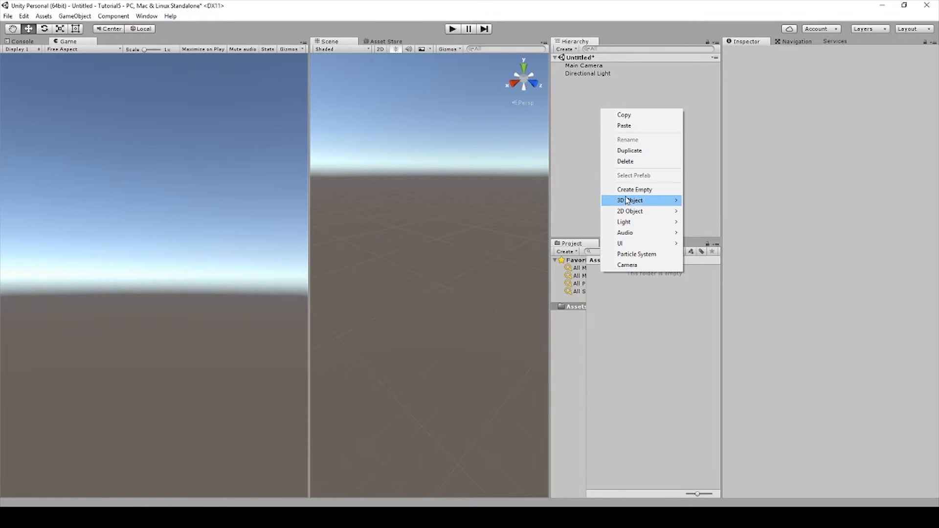
# Create a Sphere and add a Rigidbody to it, dismissing the Rigidbody 2D conflict warning.
pyautogui.click(629, 200)
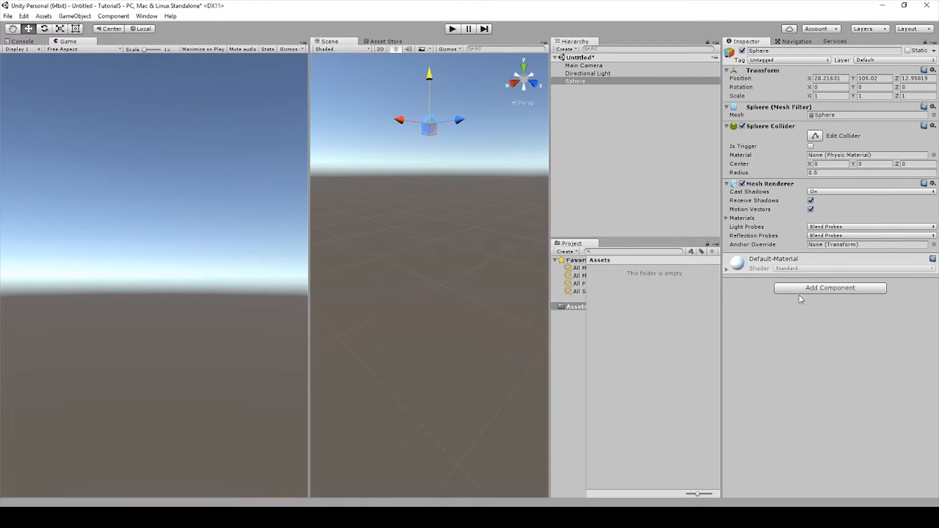
pyautogui.moveTo(713, 251)
pyautogui.write('ri')
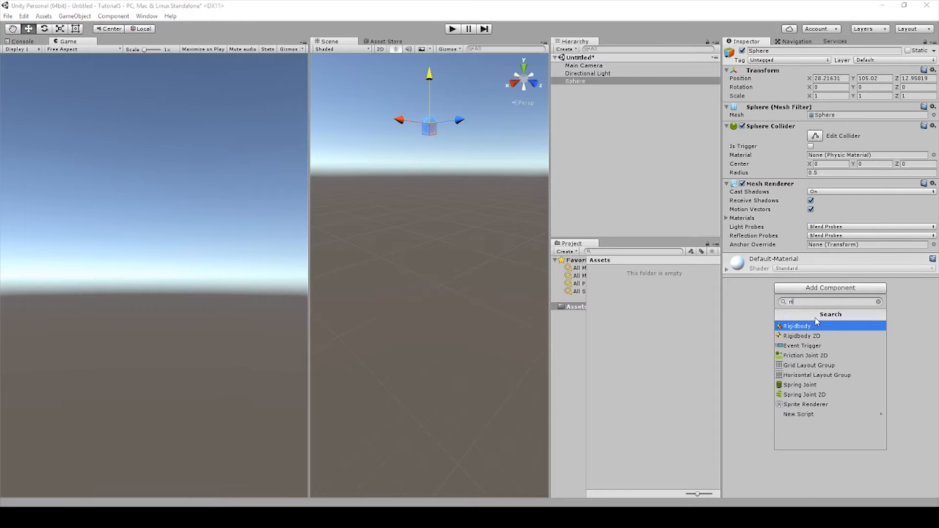
pyautogui.click(801, 336)
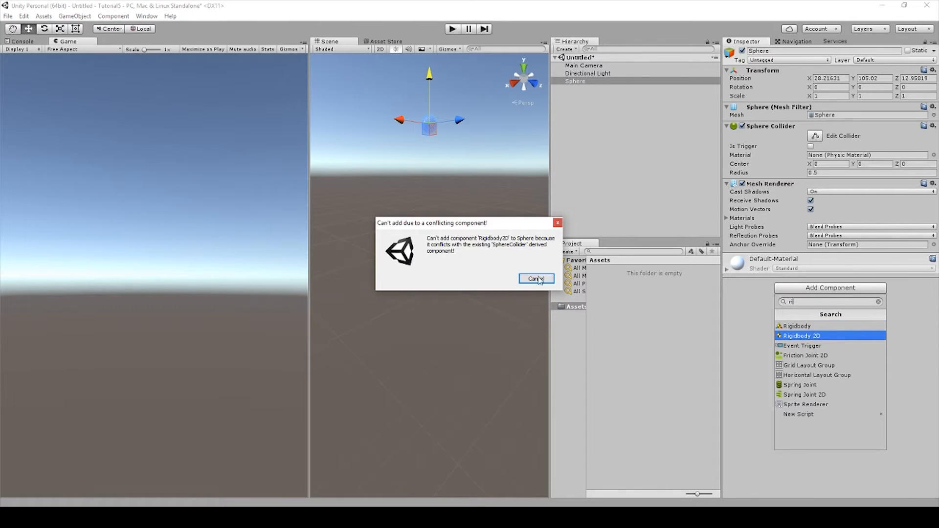
pyautogui.click(536, 279)
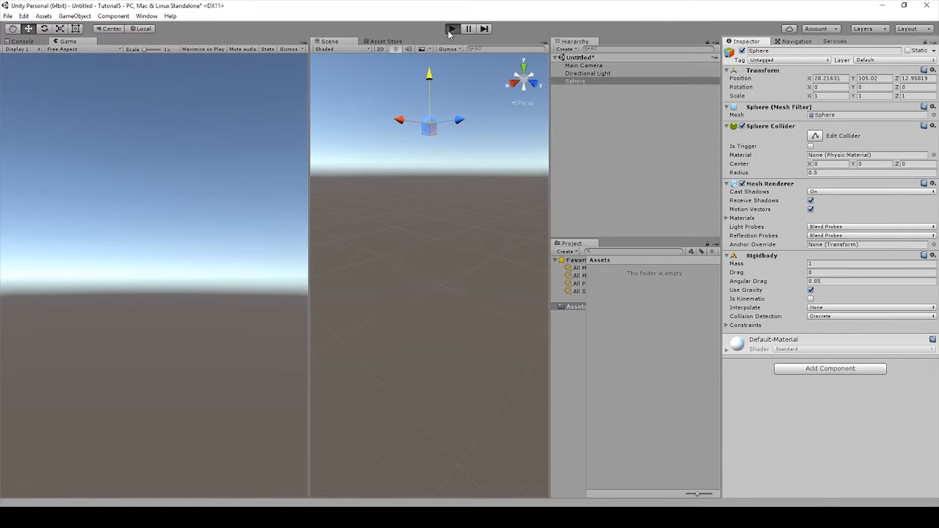
# Play the scene to watch the sphere's Y drop, stop, and create an empty GameObject.
pyautogui.click(452, 29)
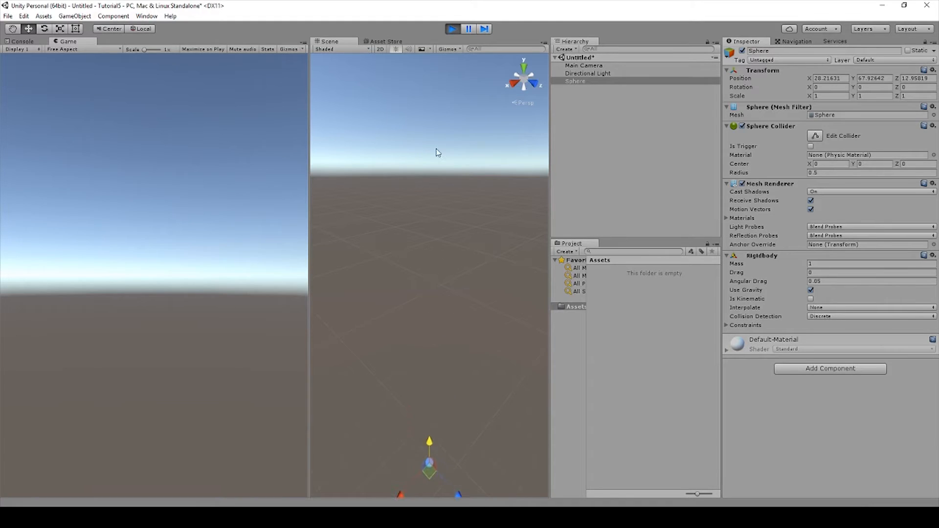
pyautogui.write('-8.462093')
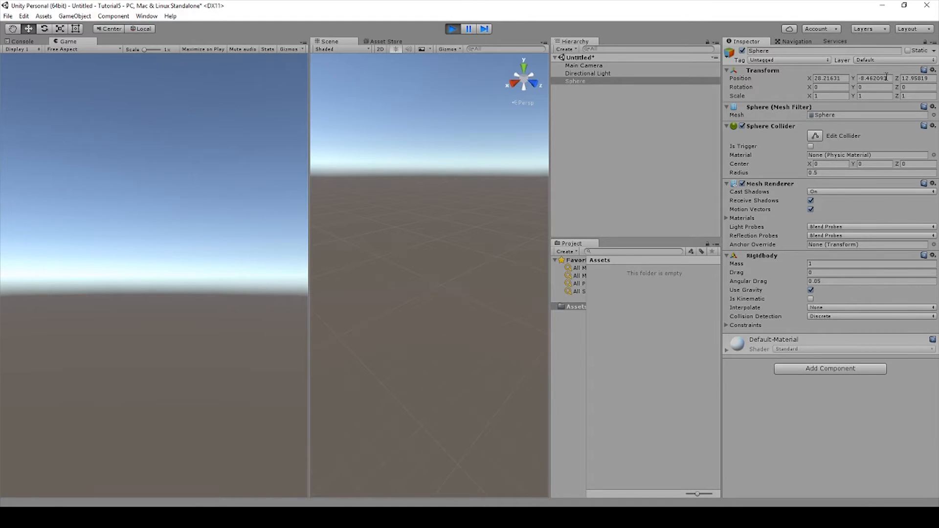
pyautogui.write('-117.1414')
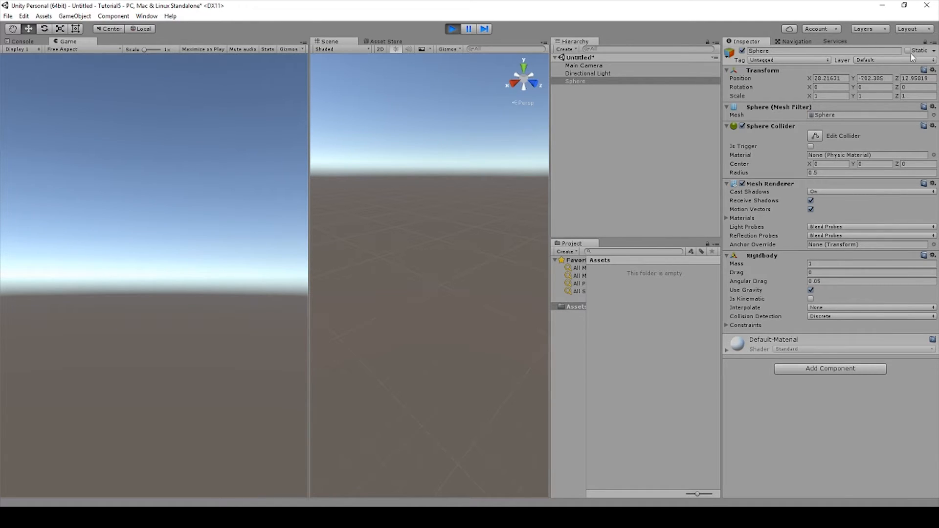
pyautogui.click(875, 79)
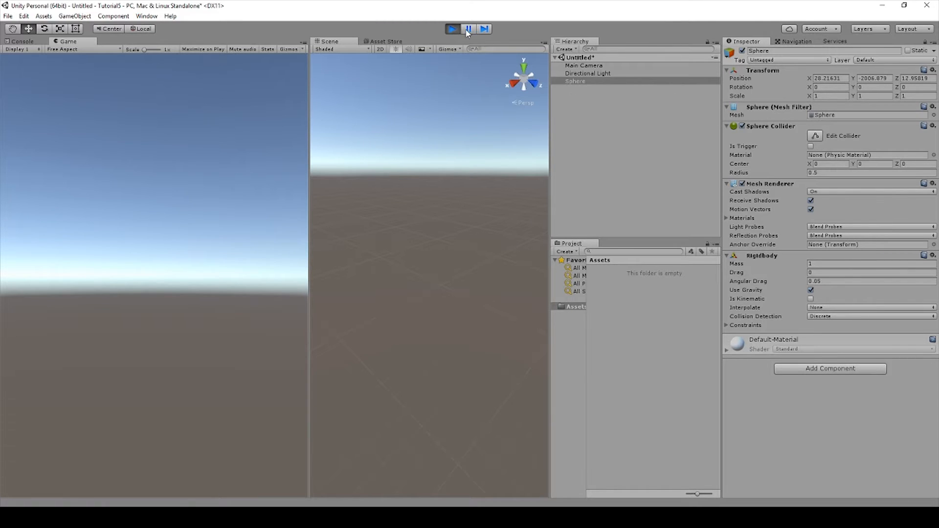
pyautogui.rightClick(599, 96)
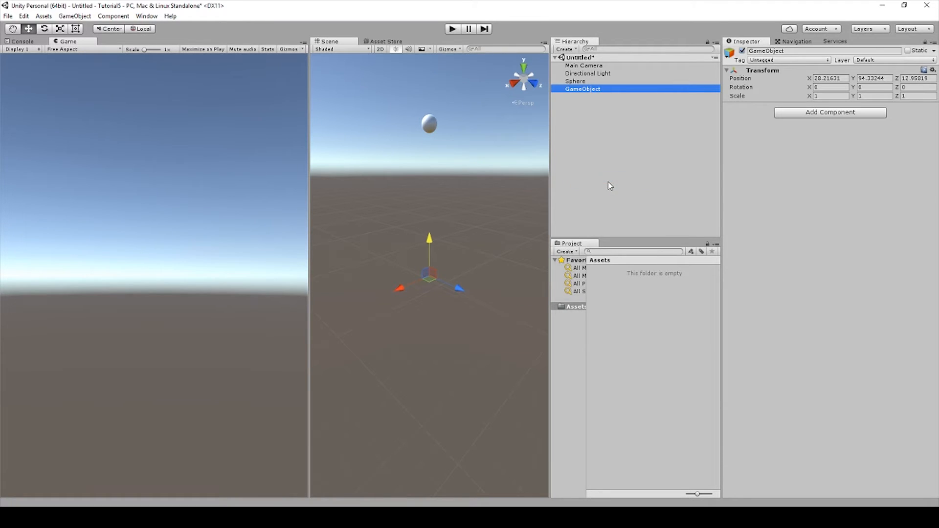
# Rename the empty object to DeathZone and add a Box Collider to it.
pyautogui.rightClick(582, 89)
pyautogui.write('DeathZone')
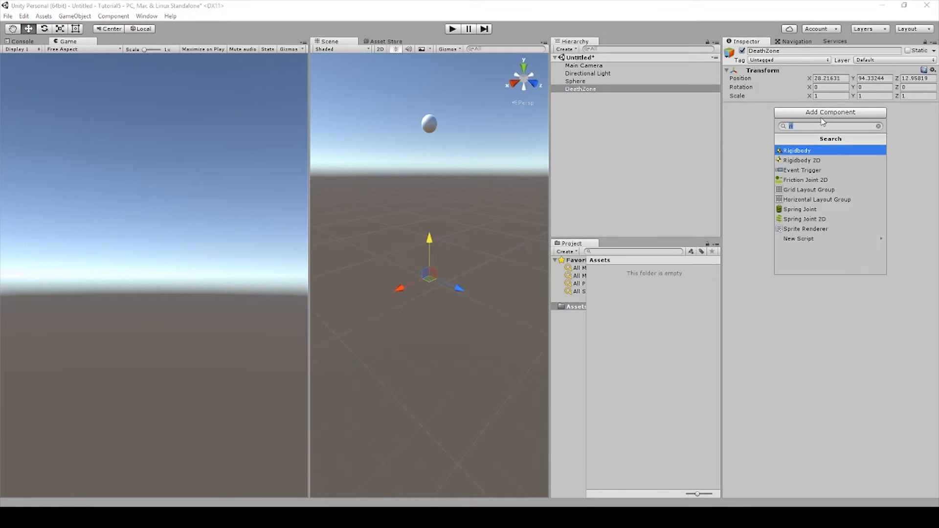
pyautogui.write('box')
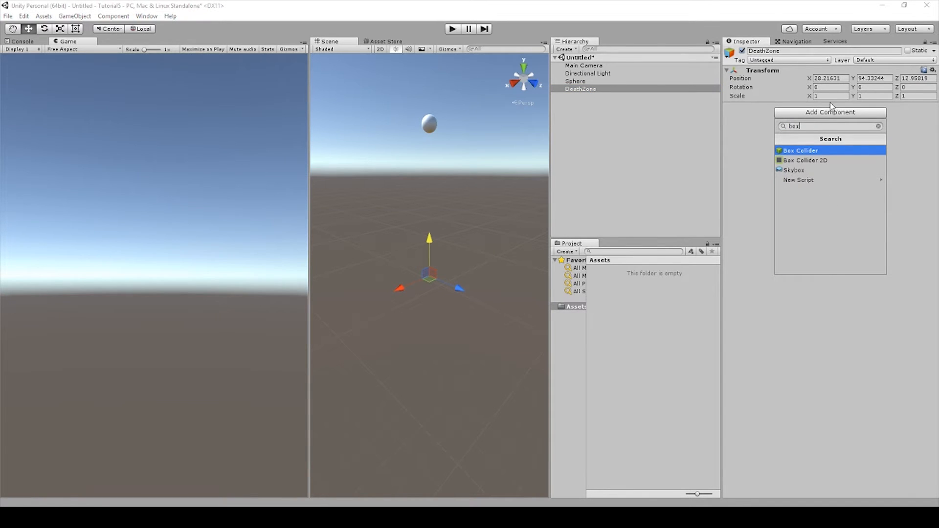
pyautogui.click(799, 151)
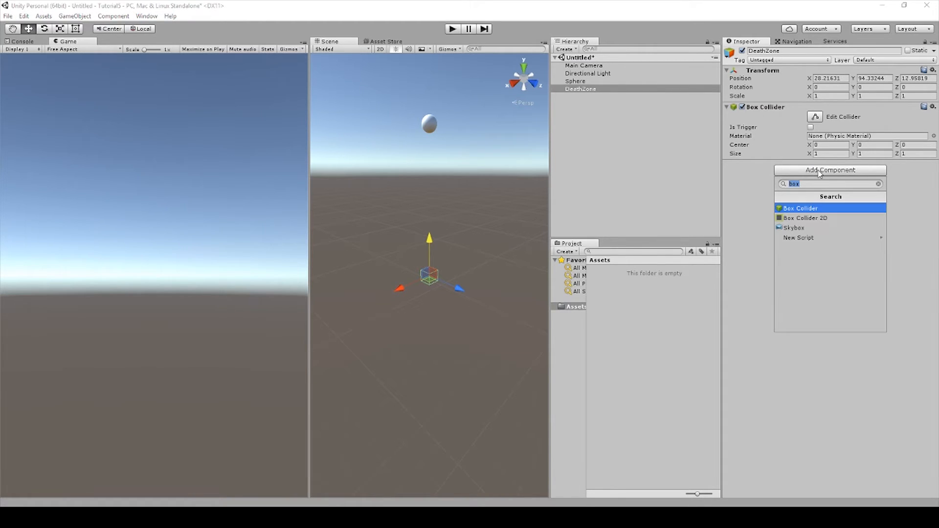
pyautogui.write('sd')
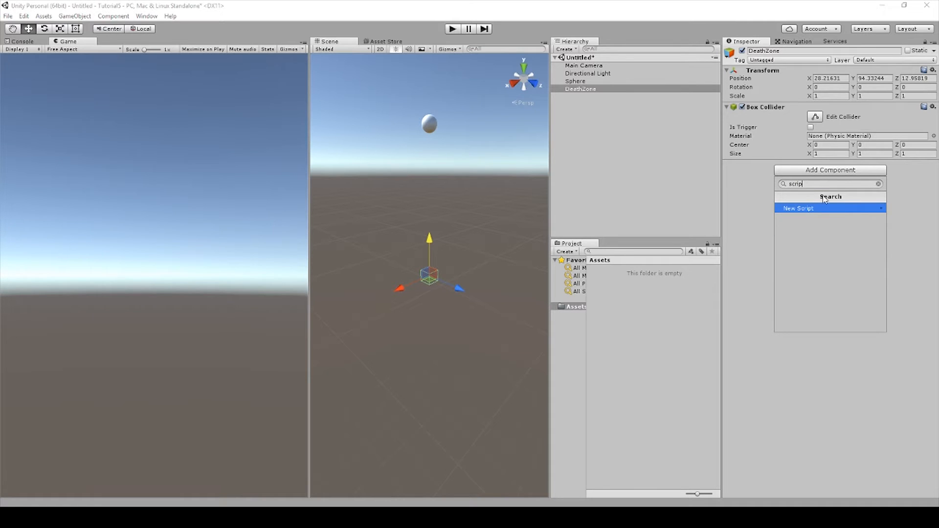
# Create and attach a new C# script named DeathZone, and make the Box Collider a trigger.
pyautogui.click(798, 208)
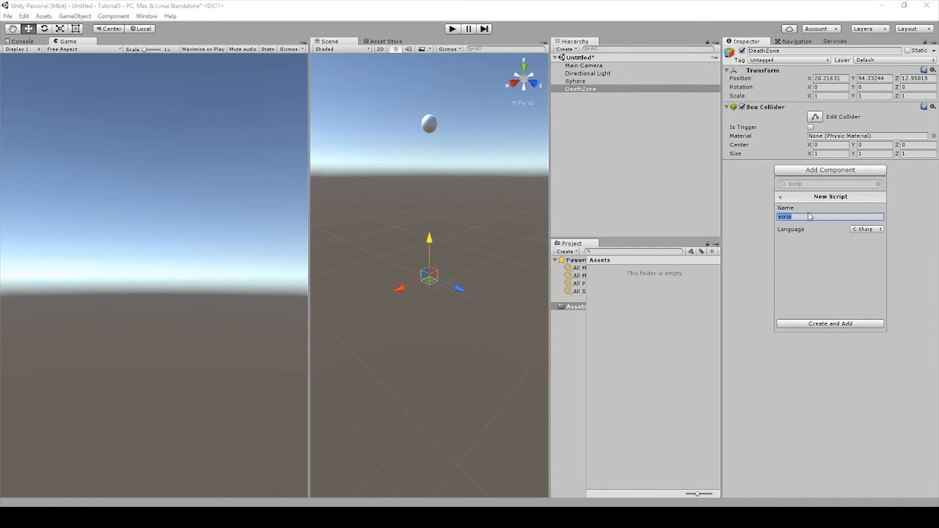
pyautogui.write('Death')
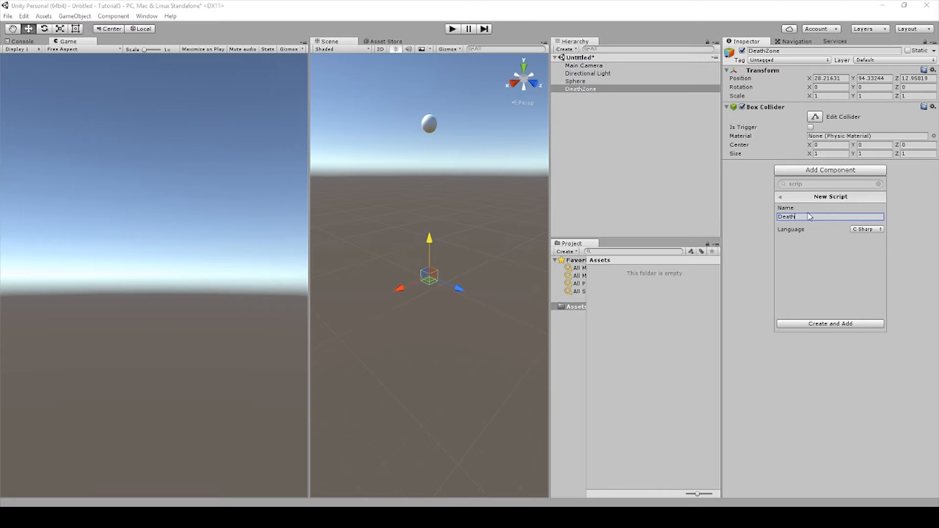
pyautogui.write('Zone')
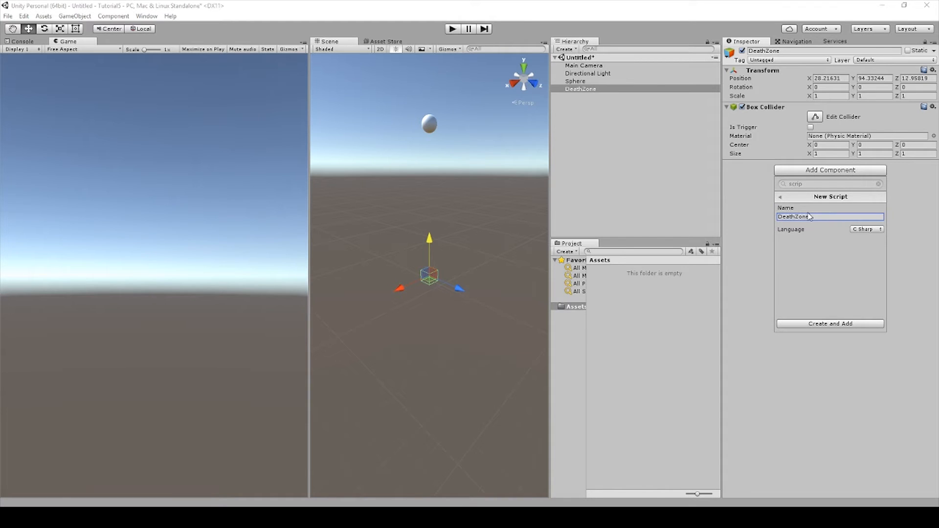
pyautogui.click(830, 324)
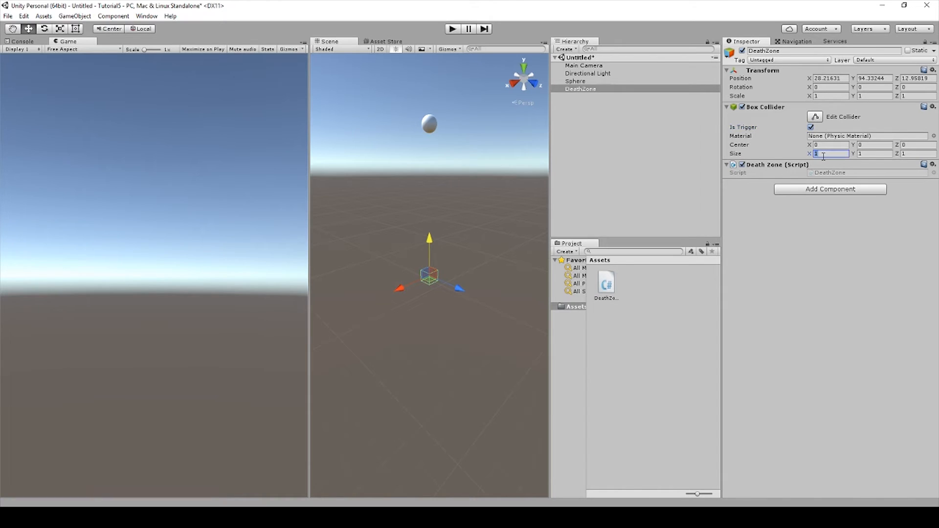
# Set the Box Collider size X and Z to 60, then show the DeathZone script in Assets.
pyautogui.write('60')
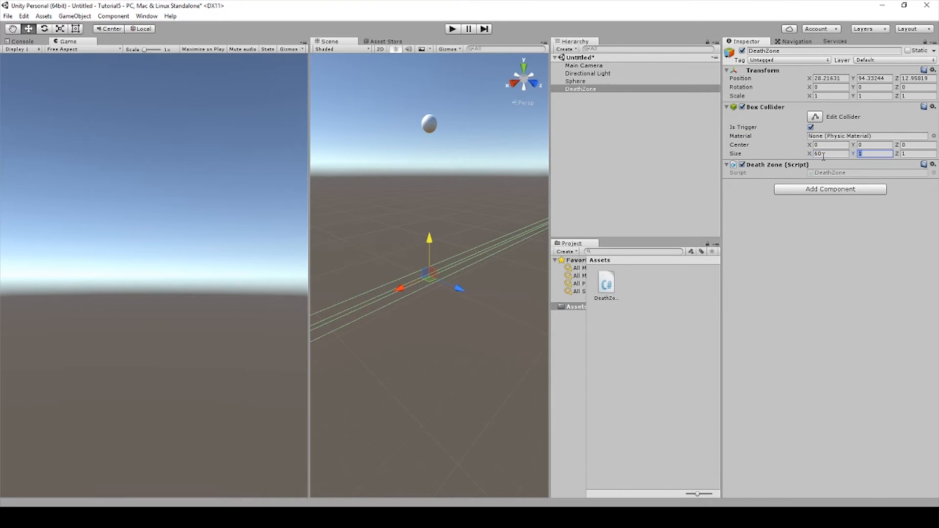
pyautogui.write('60')
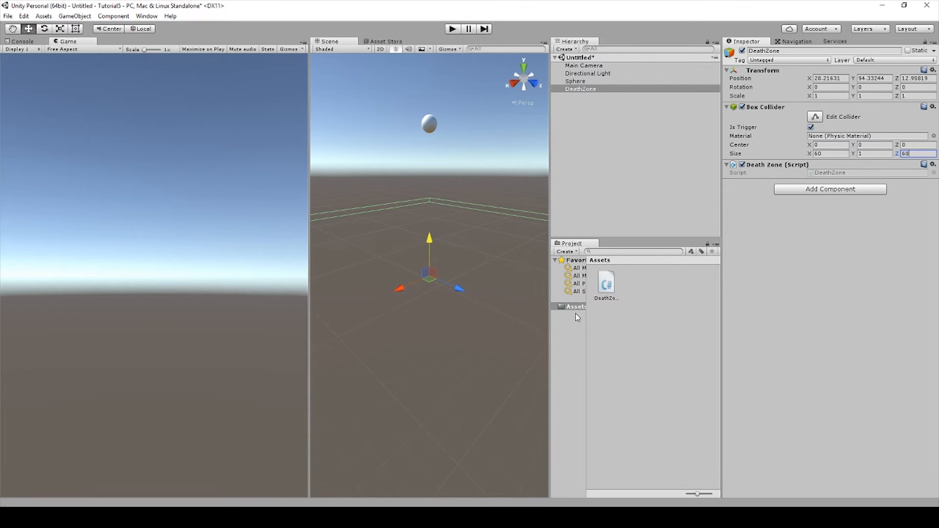
pyautogui.click(606, 285)
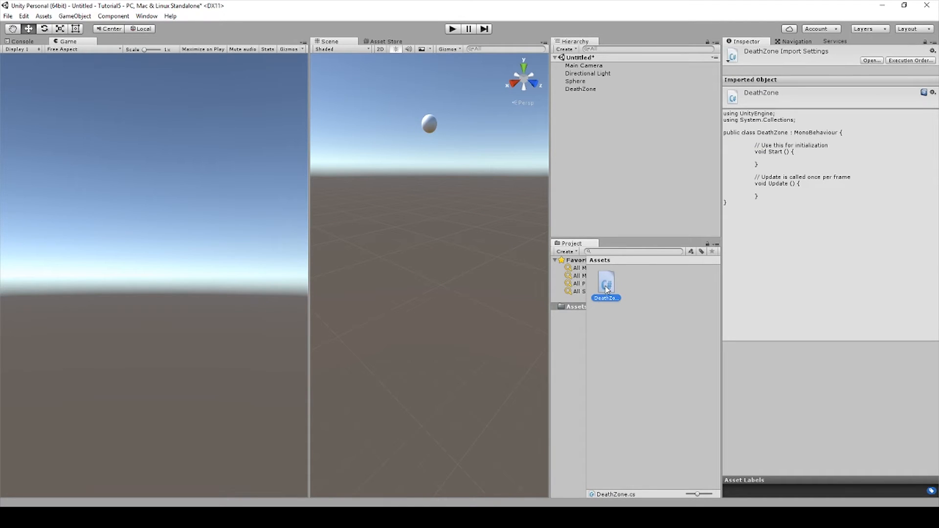
# Open DeathZone.cs in Visual Studio, reload the solution, and delete the Start and Update methods.
pyautogui.doubleClick(606, 281)
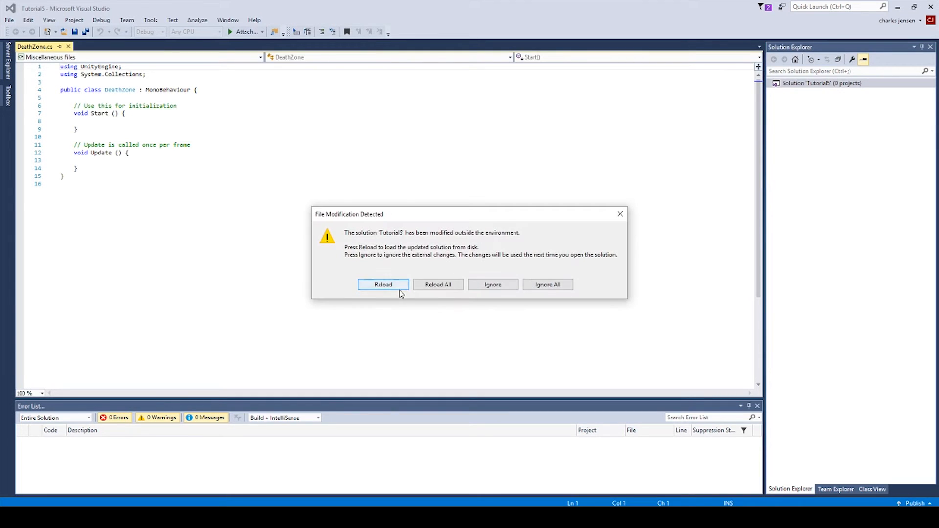
pyautogui.click(383, 285)
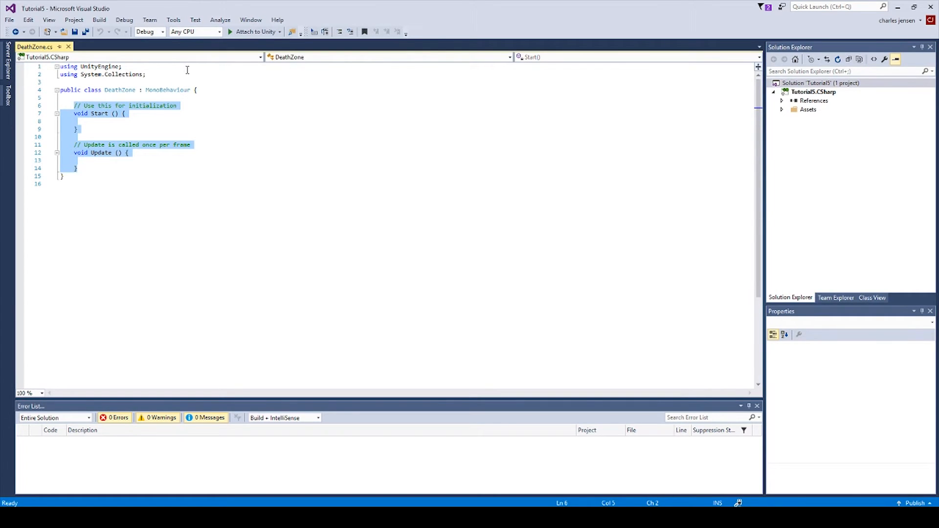
pyautogui.press('Delete')
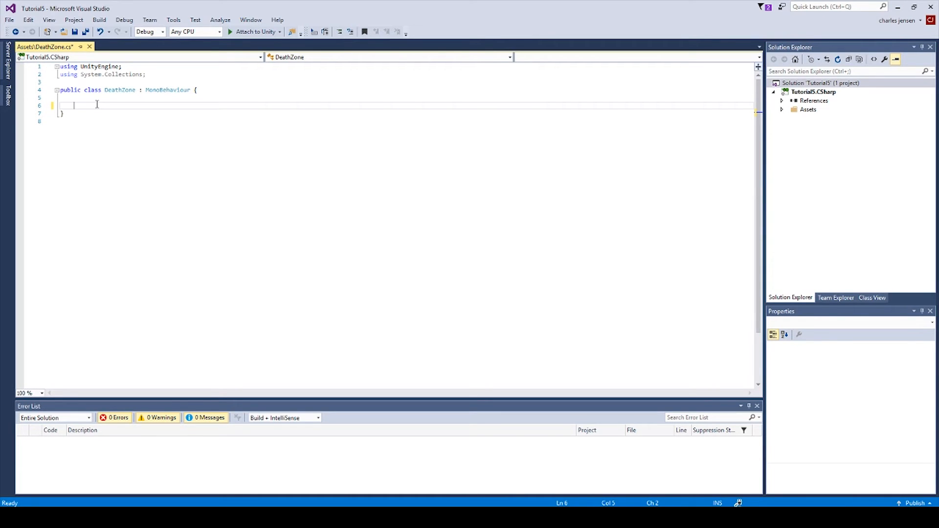
# Write void OnTriggerEnter(Collider other) { Destroy(other.gameObject); } and save with Ctrl+S.
pyautogui.write('void OntriggerEnter() { }')
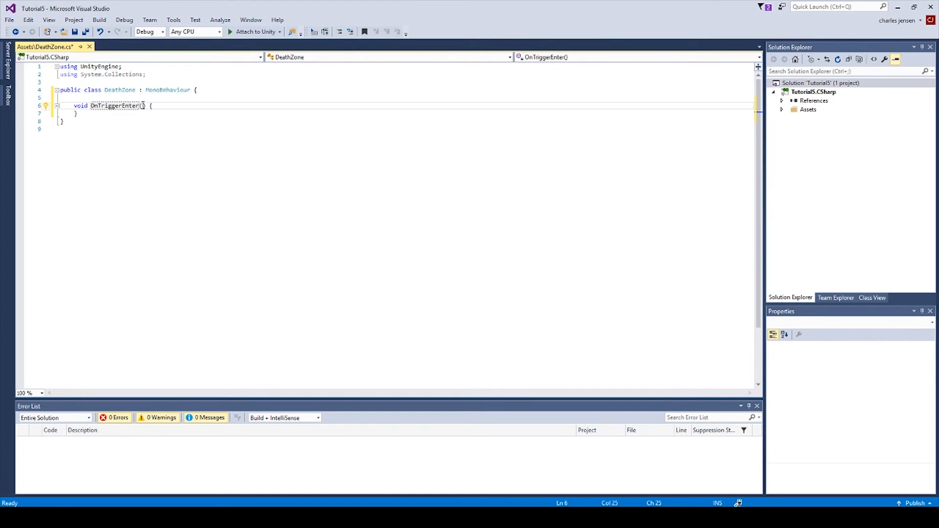
pyautogui.write('coll')
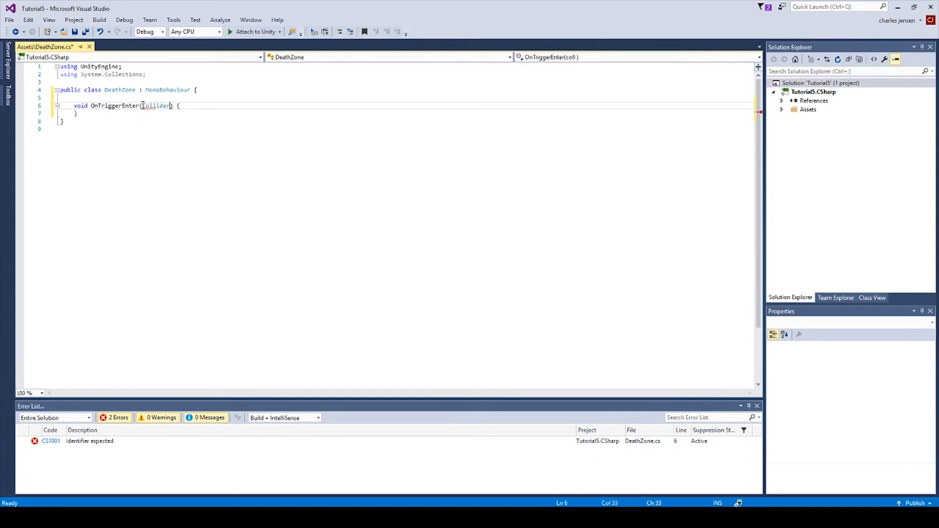
pyautogui.write('other')
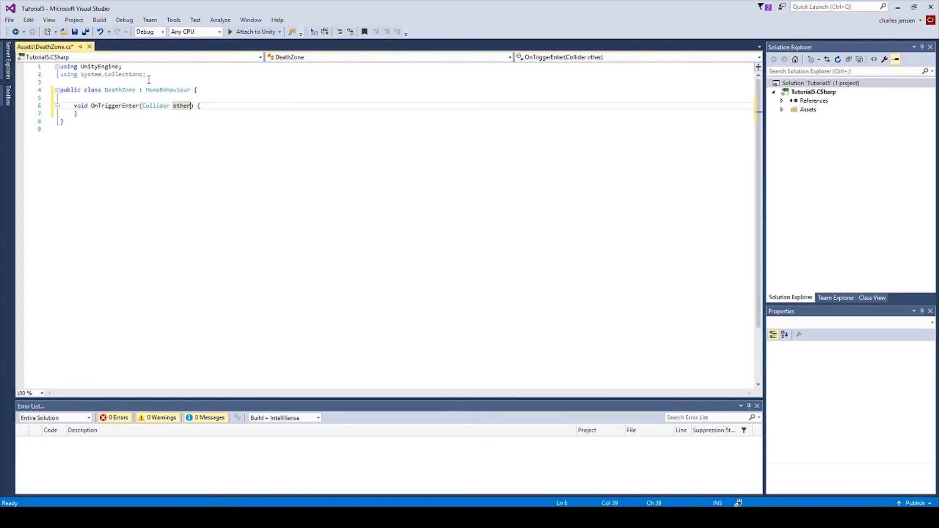
pyautogui.moveTo(141, 110)
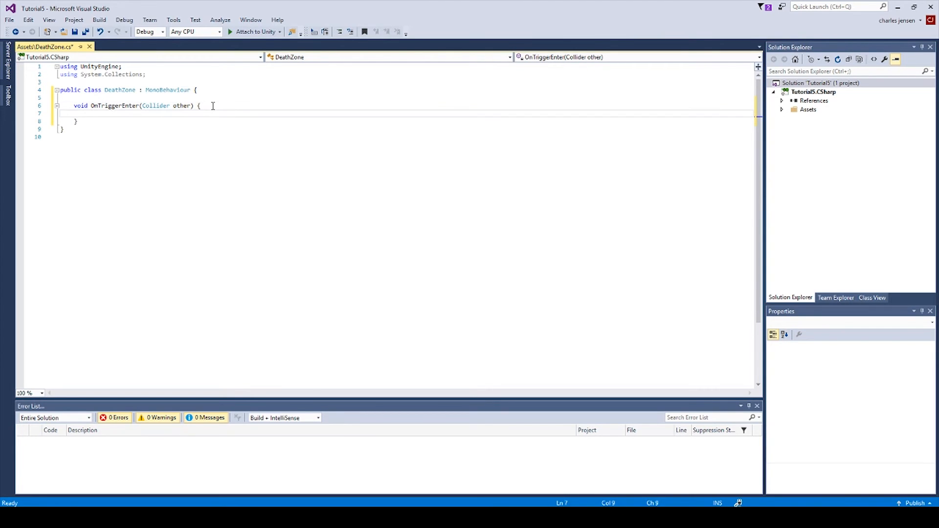
pyautogui.write('des')
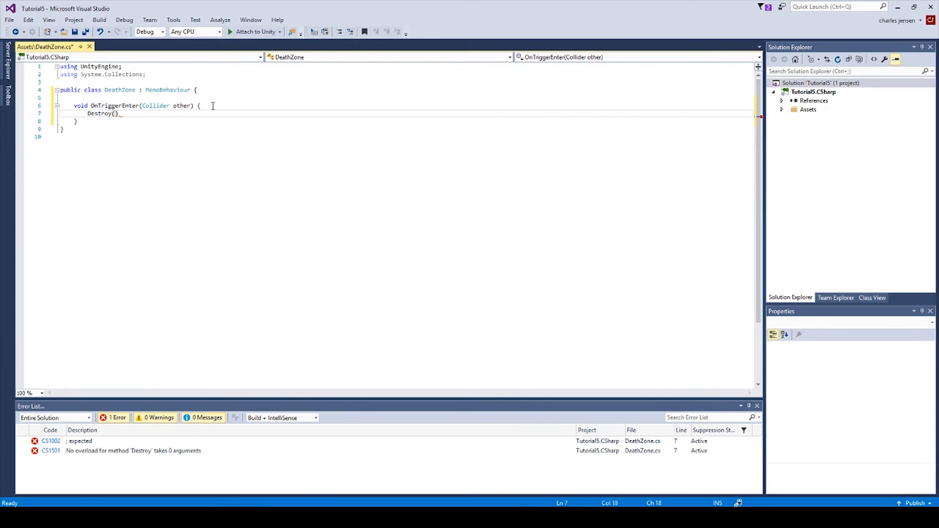
pyautogui.write(';')
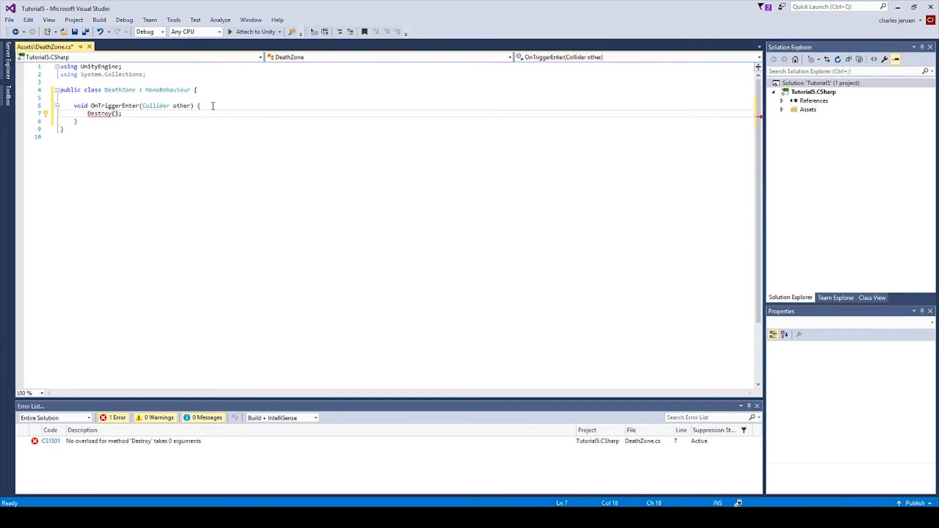
pyautogui.write('d')
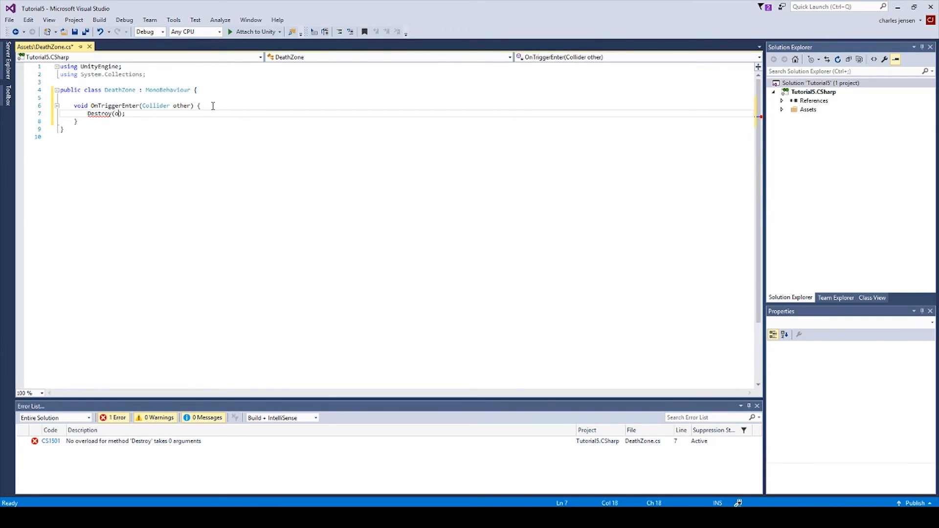
pyautogui.write('other.G')
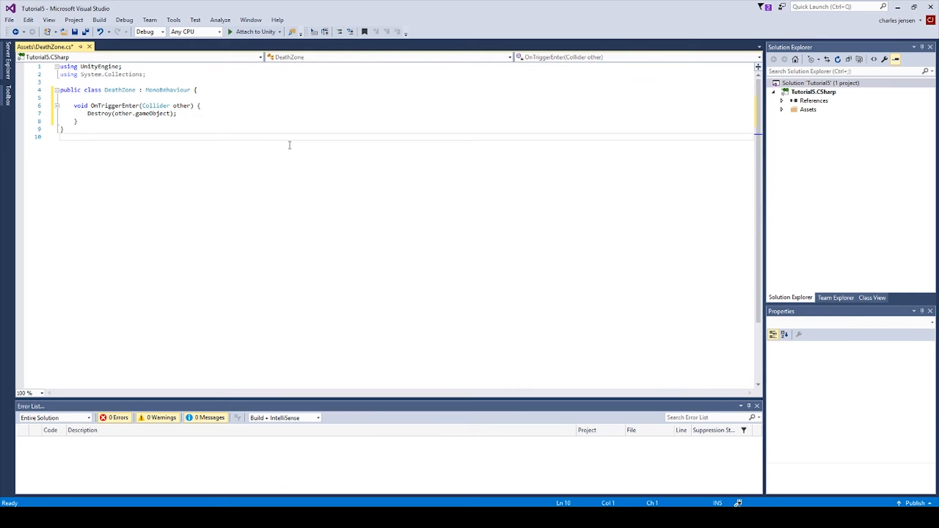
pyautogui.press('ctrl+s')
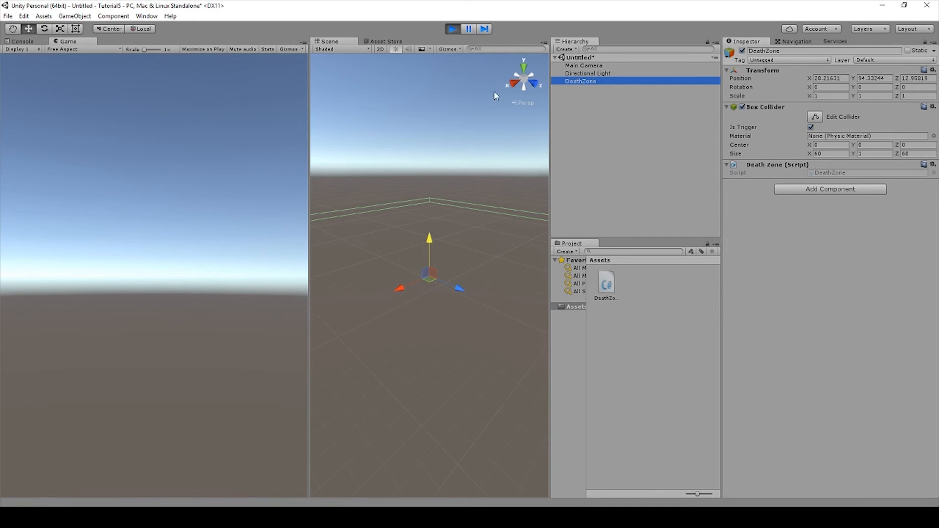
pyautogui.moveTo(483, 220)
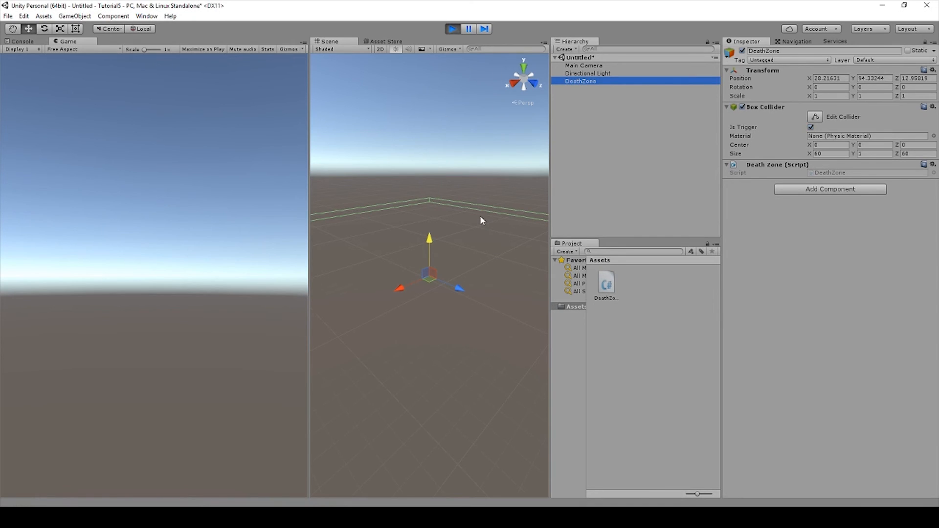
pyautogui.moveTo(426, 60)
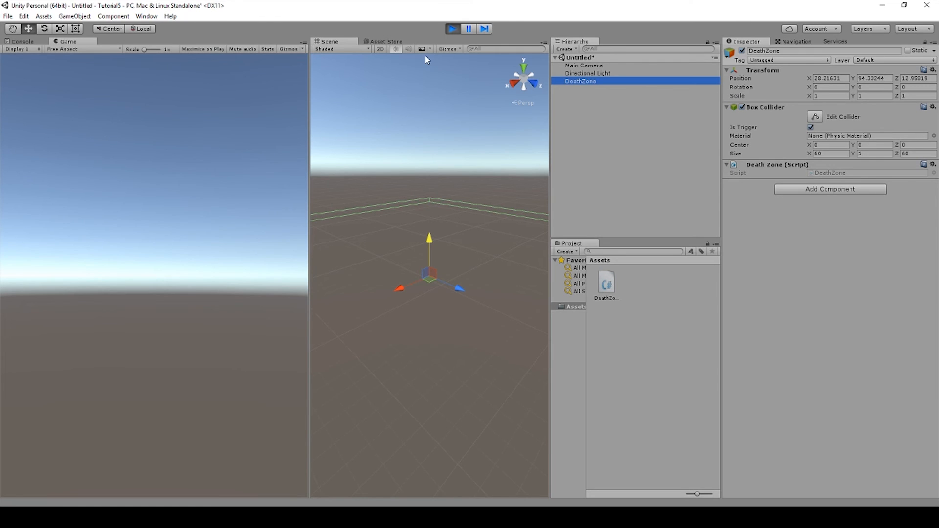
# Stop play mode after the falling sphere is destroyed by the DeathZone.
pyautogui.click(452, 28)
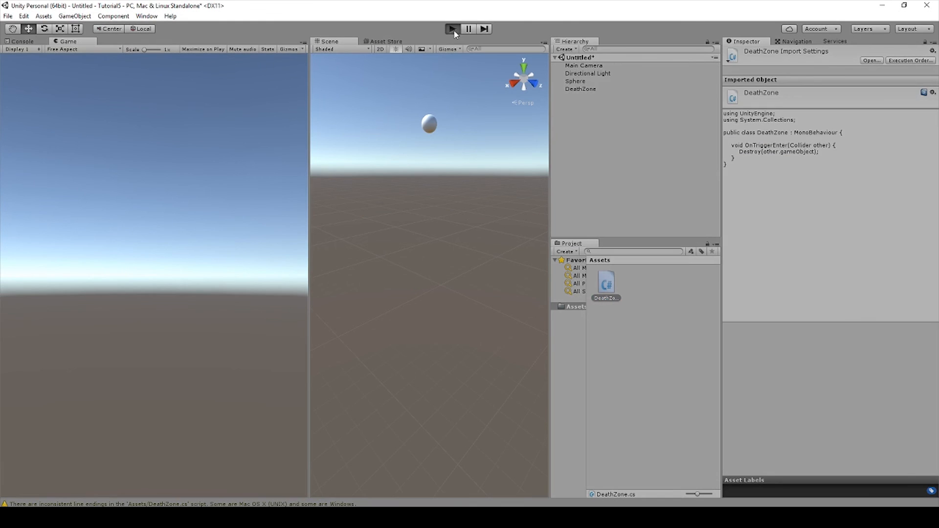
# Select DeathZone.cs to preview its destroy code and run the scene again.
pyautogui.click(606, 284)
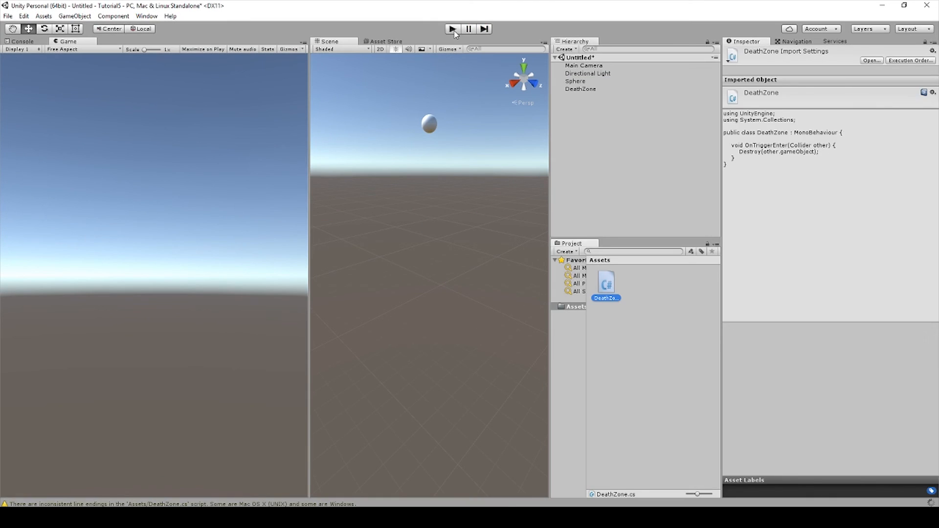